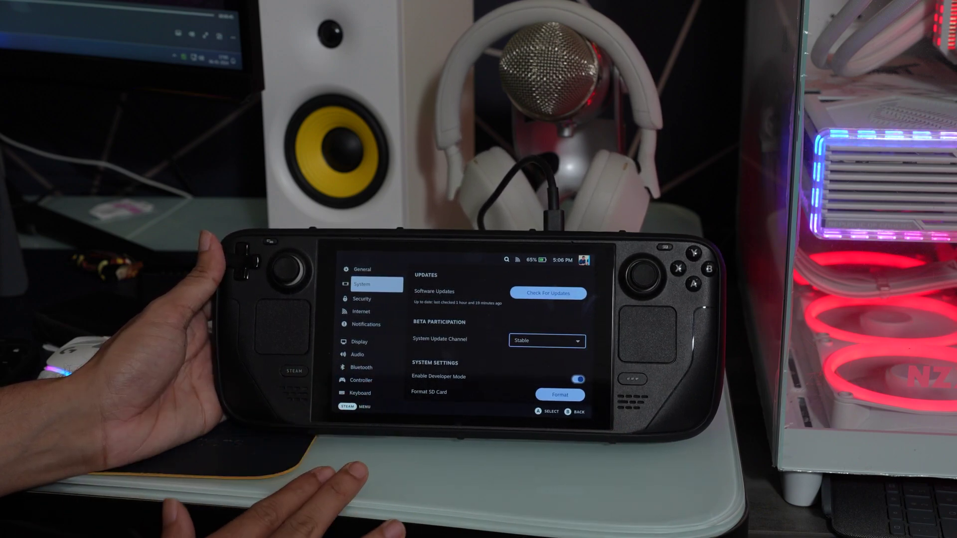
scroll("down", 3)
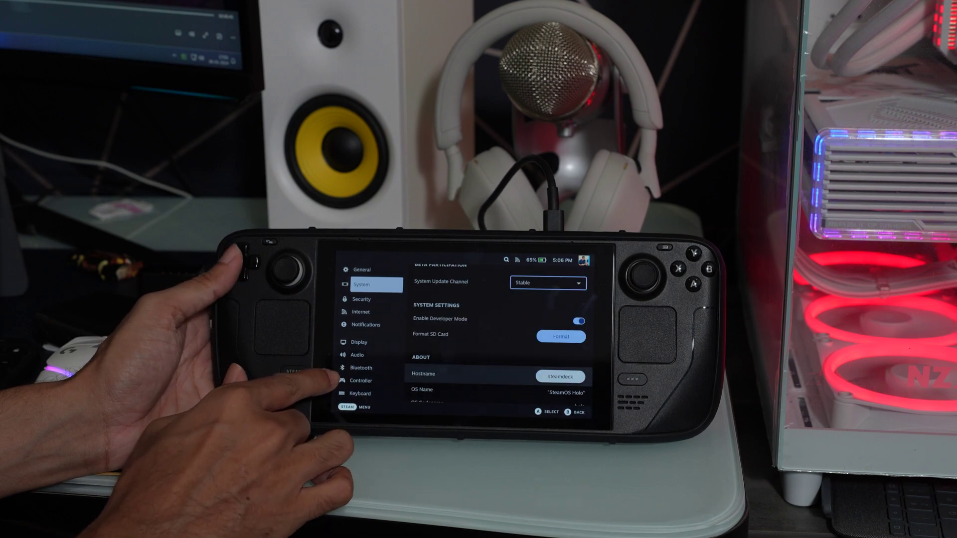